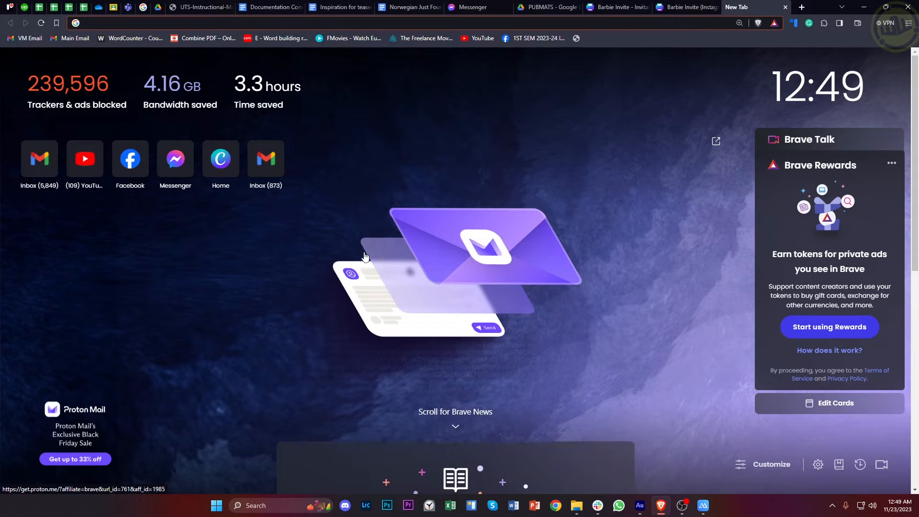
Search 'meta bus' in a new Brave tab and open the Meta Business Suite login result
type("messenger.com")
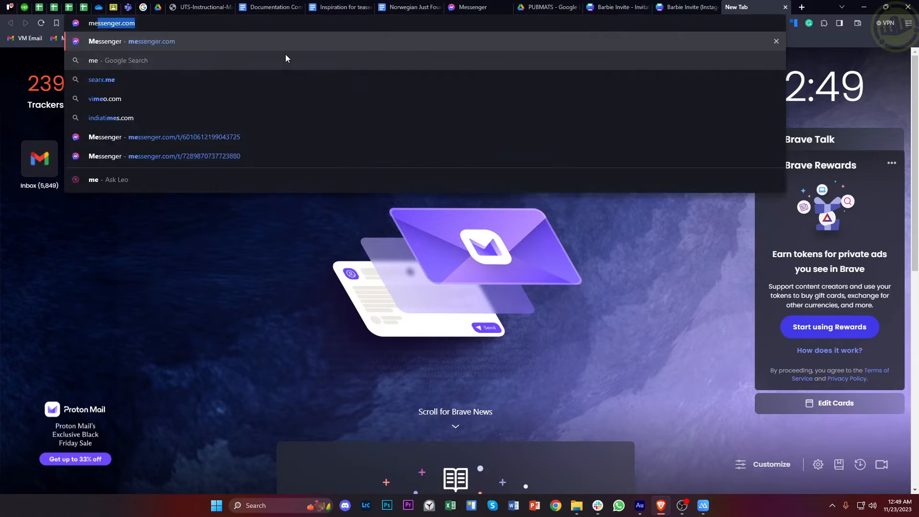
type("meta bus")
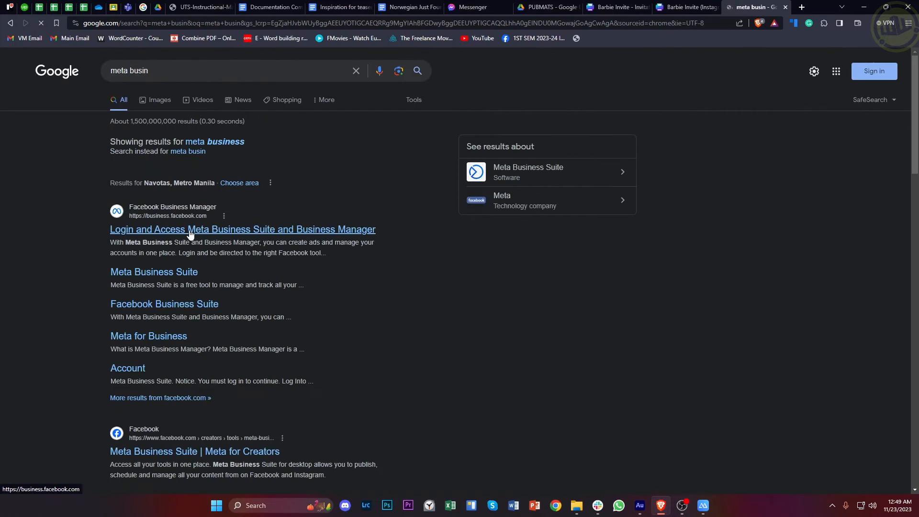
left_click(190, 229)
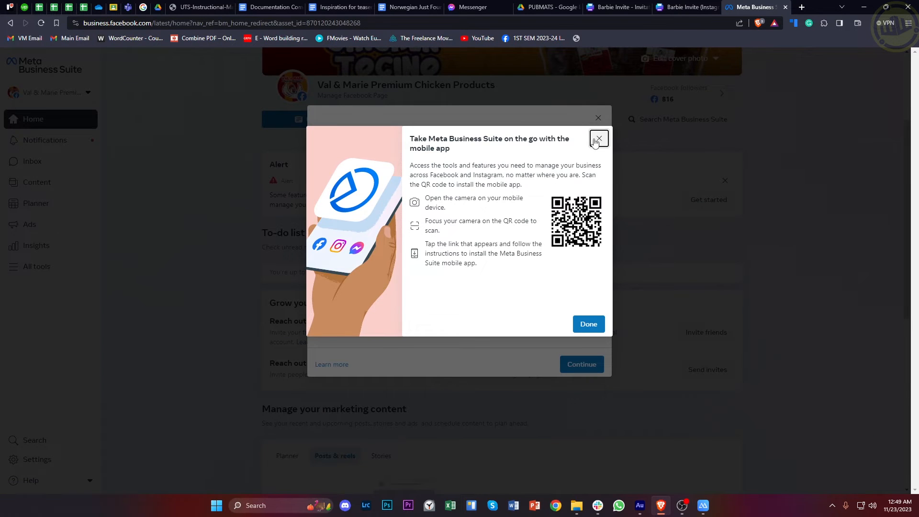
Close the 'Take Meta Business Suite on the go' popup and go to Settings
left_click(598, 139)
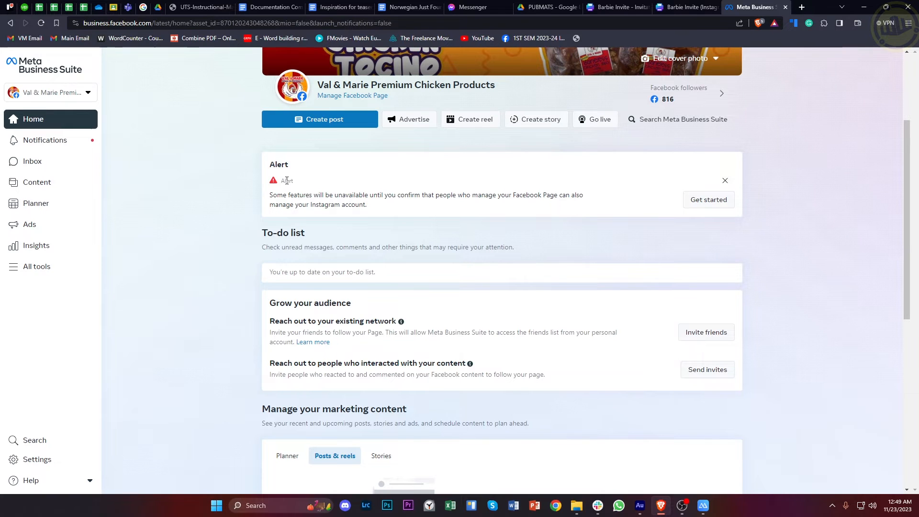
mouse_move(114, 81)
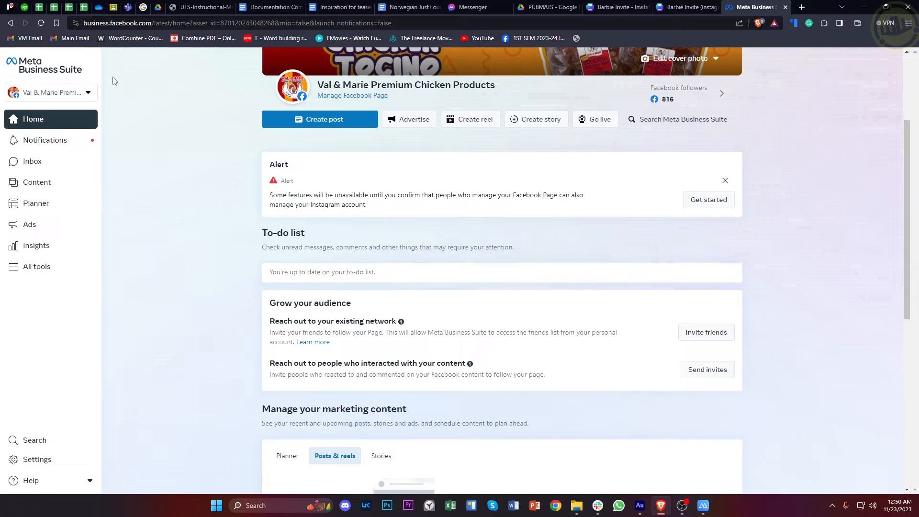
mouse_move(211, 317)
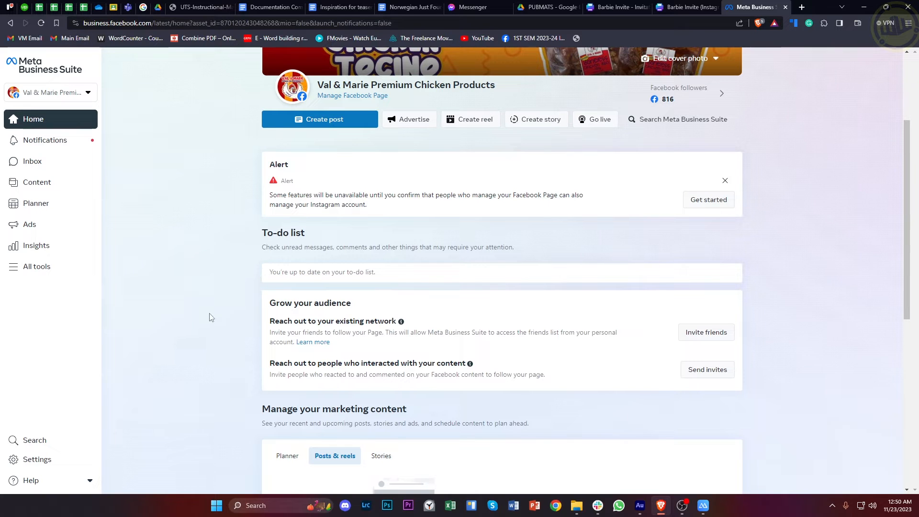
left_click(37, 459)
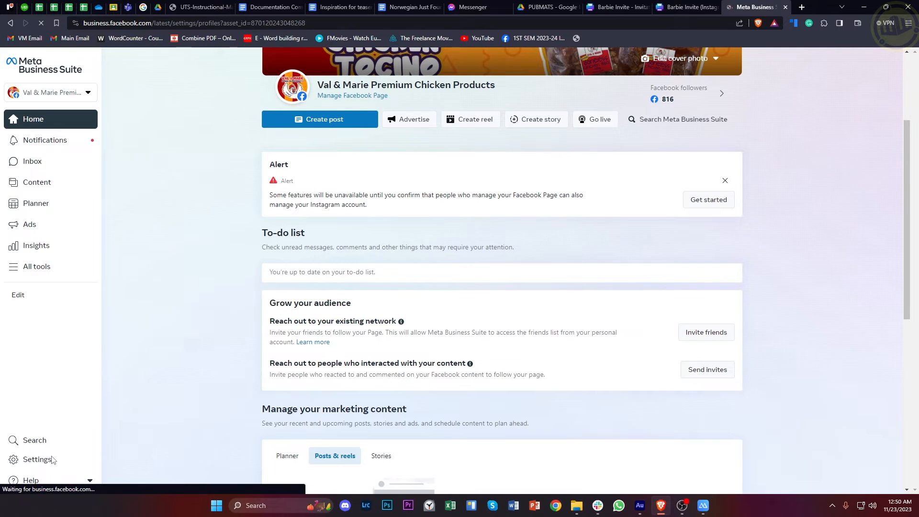
View the Val & Marie Premium Chicken Products Page summary, then return to the Profiles list
left_click(35, 459)
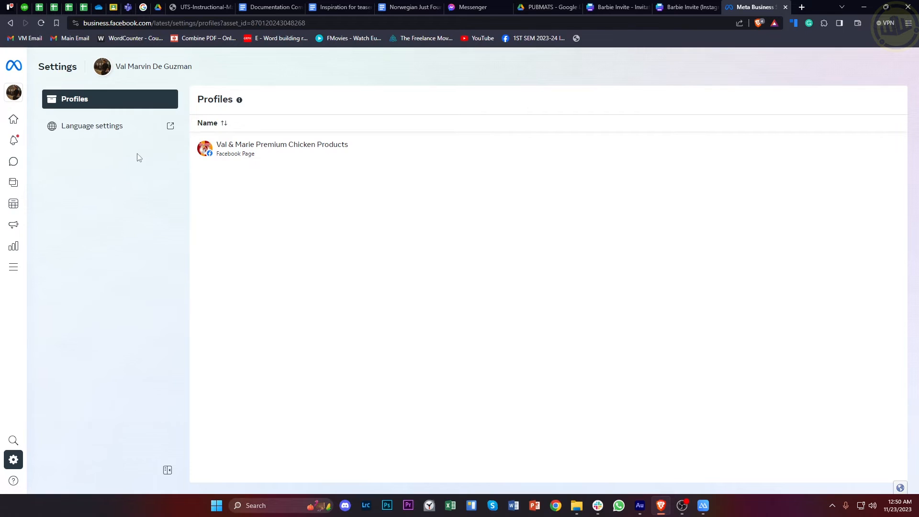
left_click(281, 148)
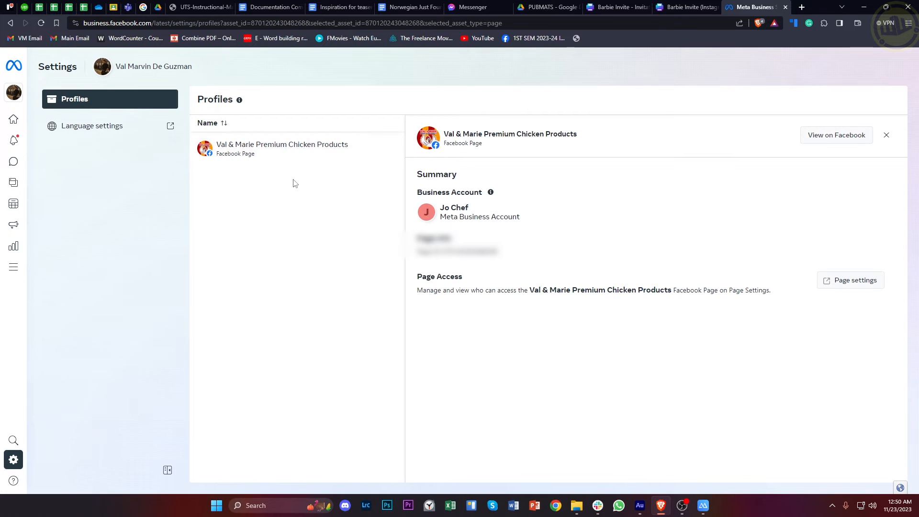
mouse_move(57, 183)
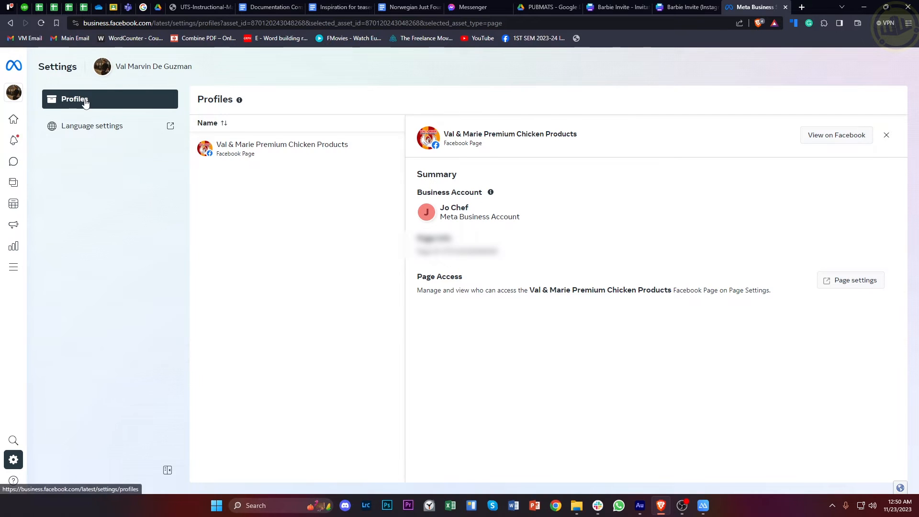
mouse_move(63, 115)
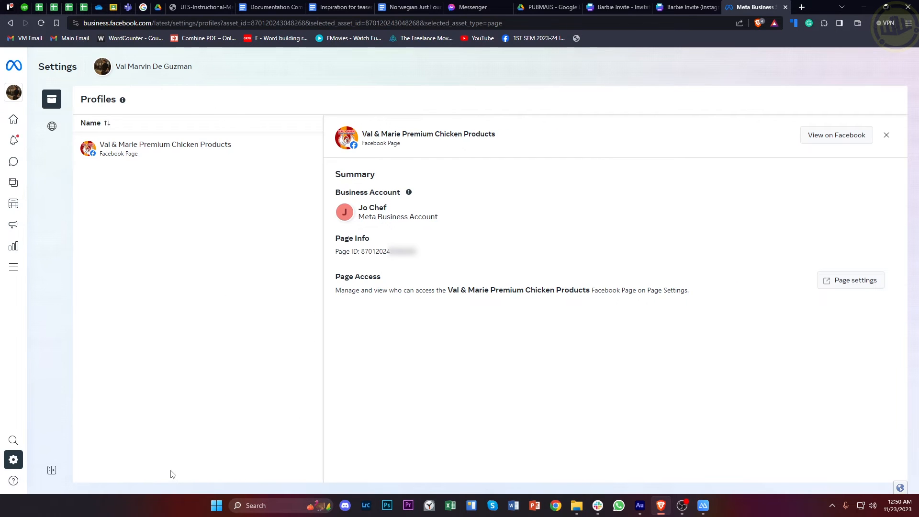
left_click(51, 98)
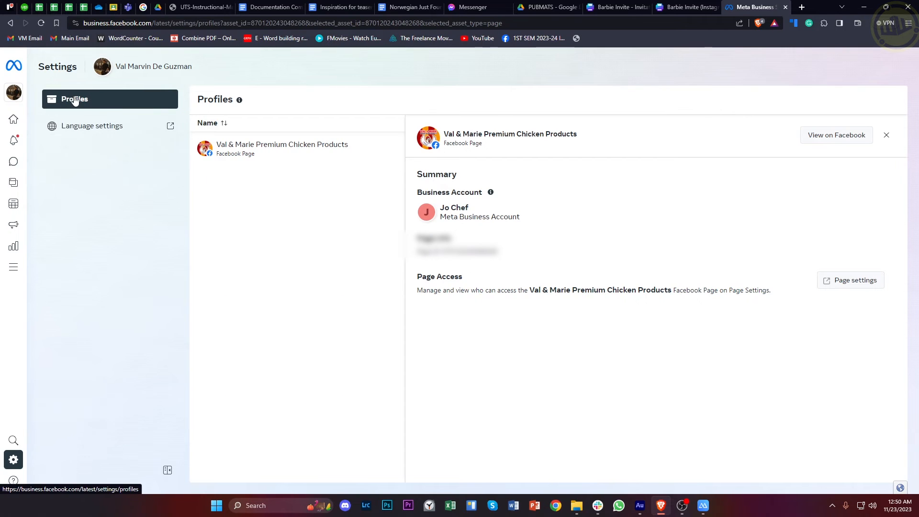
left_click(75, 98)
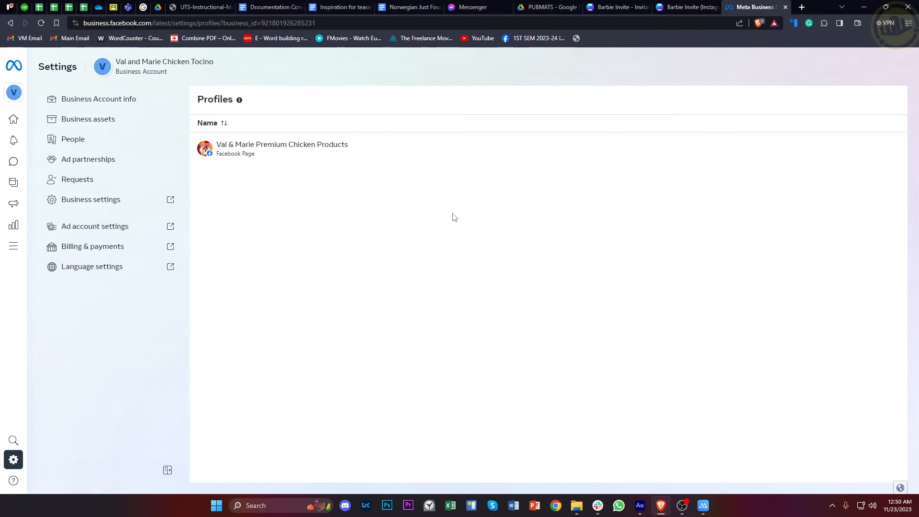
mouse_move(216, 214)
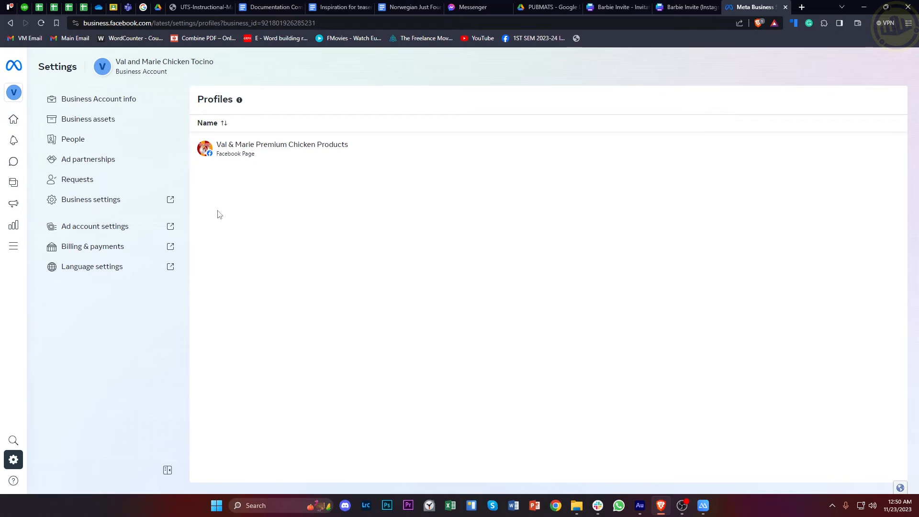
mouse_move(73, 139)
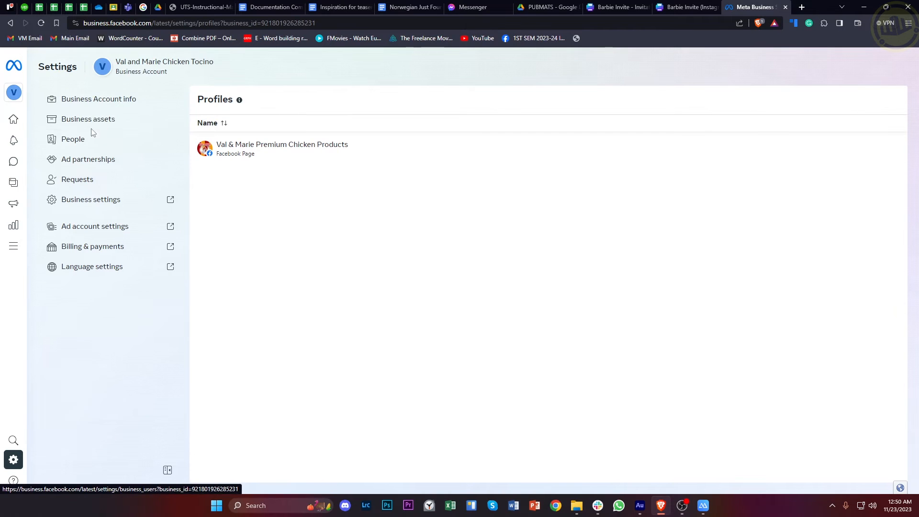
Open Business assets for Val and Marie Chicken Tocino, which lists no assets
left_click(88, 119)
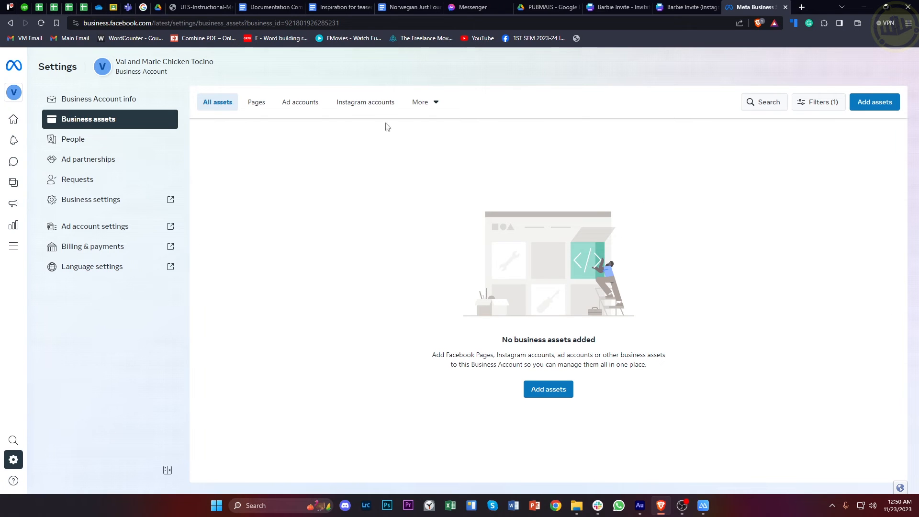
mouse_move(397, 262)
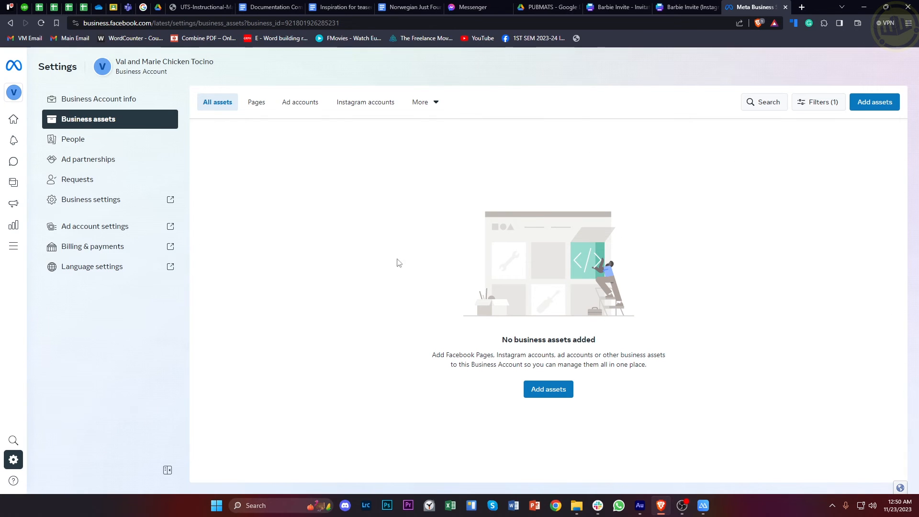
mouse_move(365, 102)
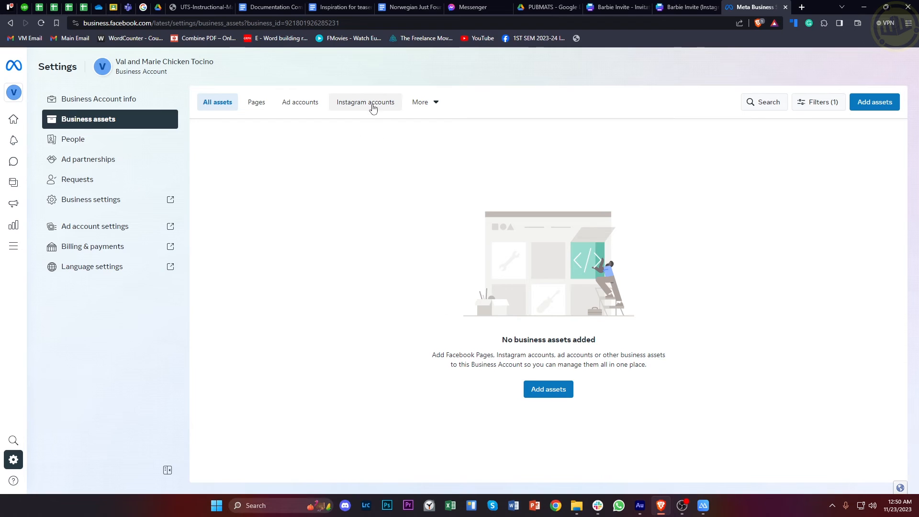
Filter Business assets to the 'Instagram accounts' tab, showing none added
left_click(365, 101)
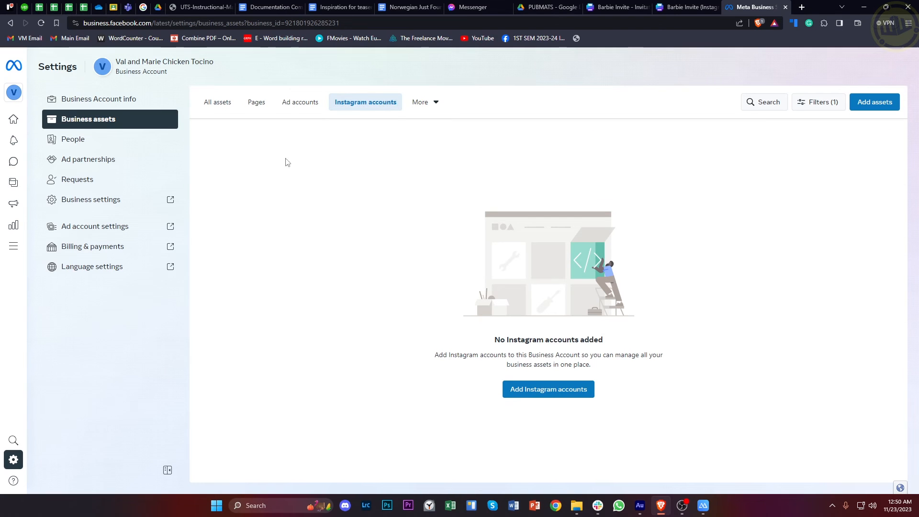
mouse_move(261, 254)
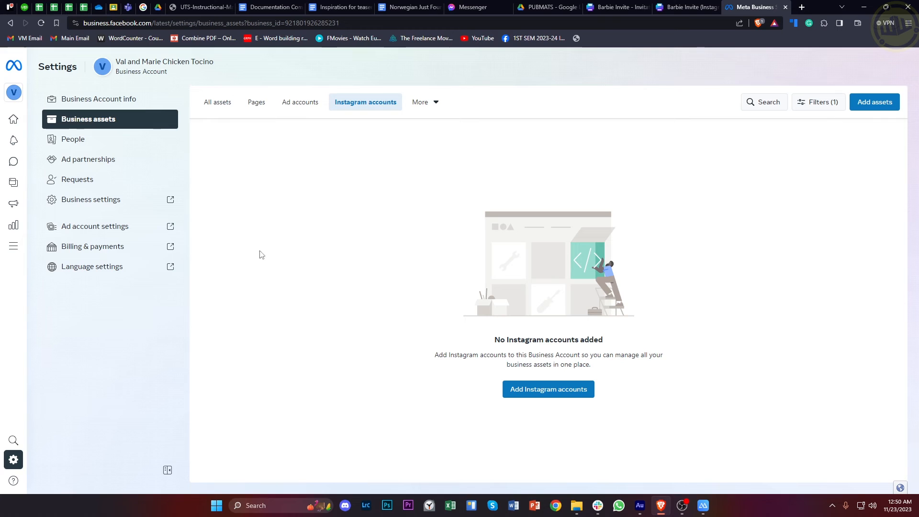
mouse_move(347, 198)
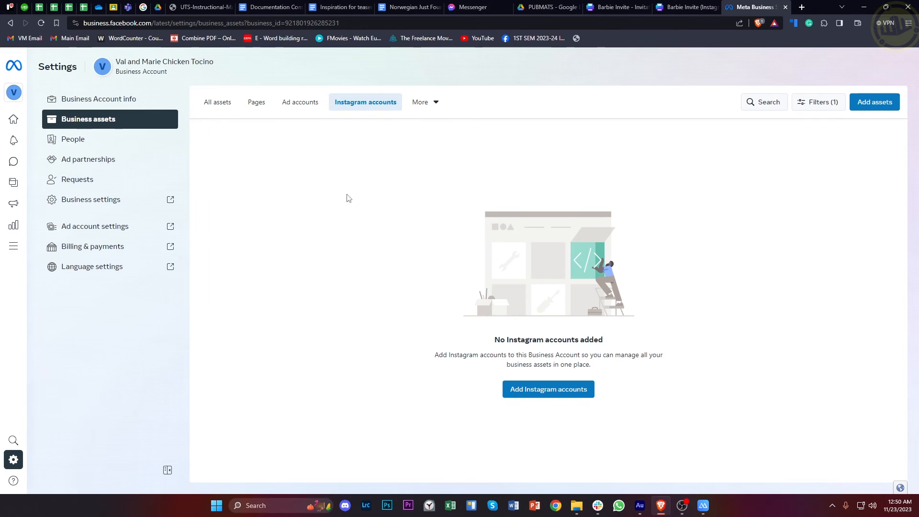
mouse_move(255, 147)
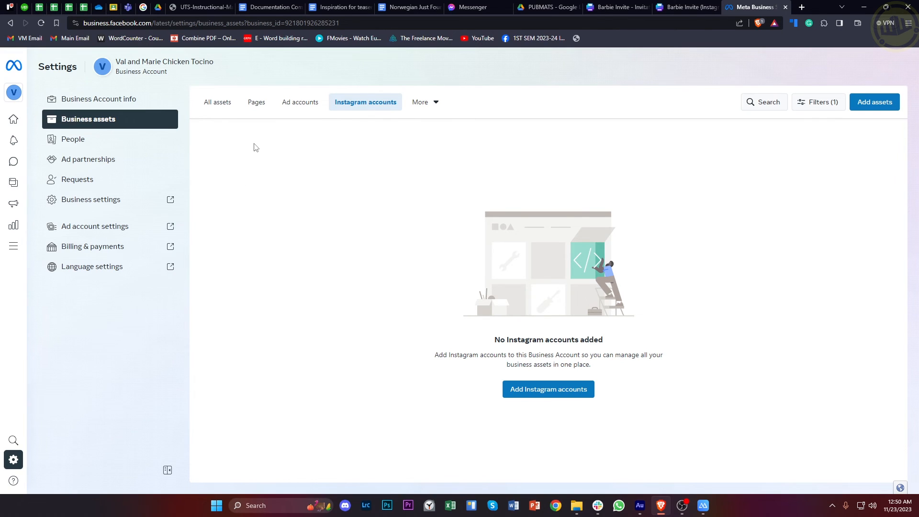
mouse_move(344, 186)
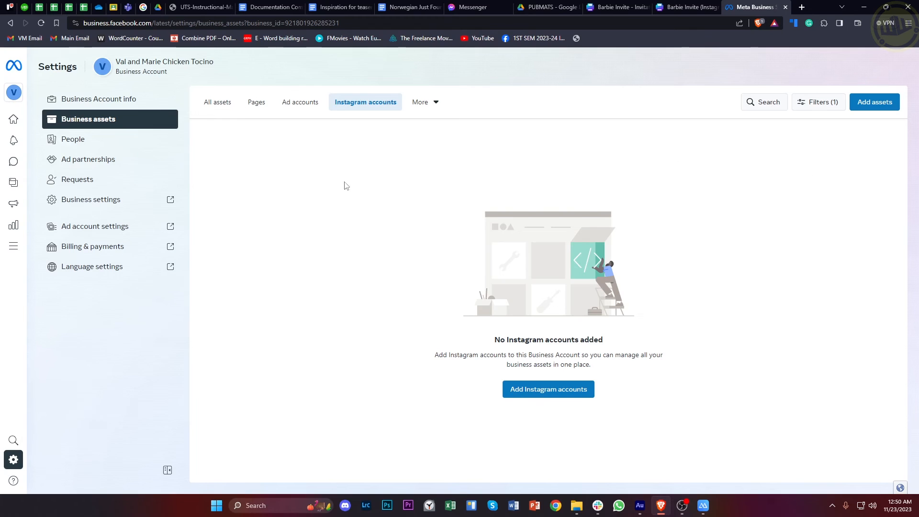
mouse_move(851, 143)
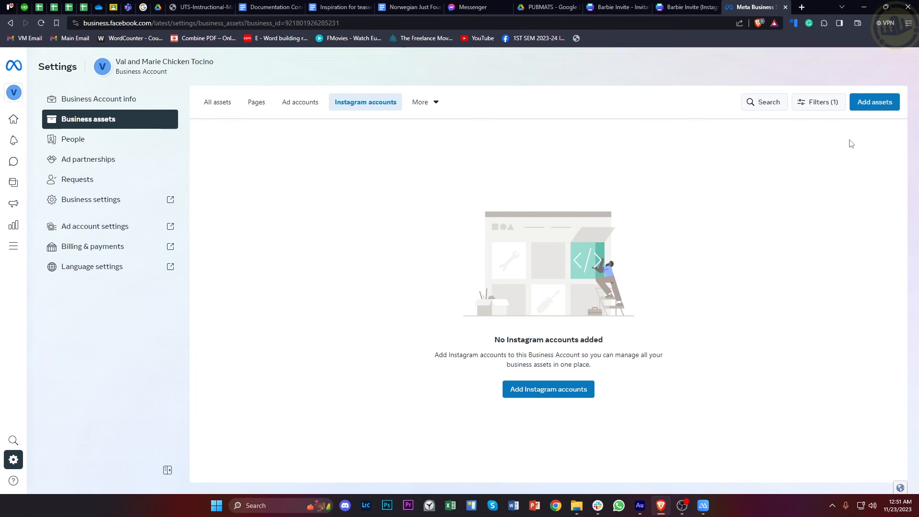
mouse_move(840, 141)
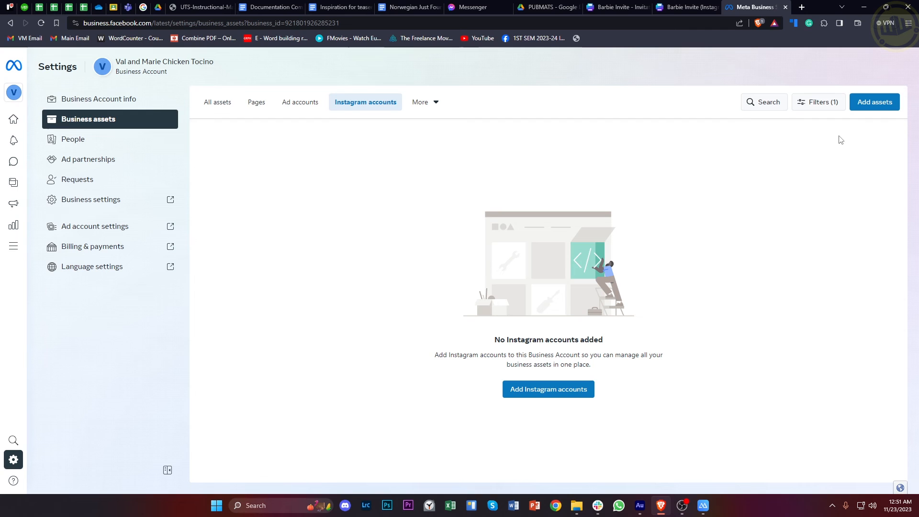
mouse_move(23, 67)
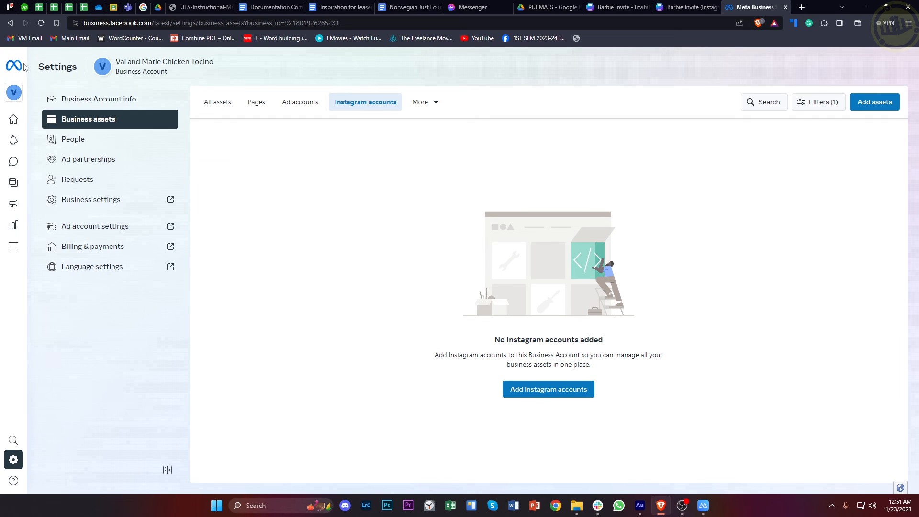
mouse_move(731, 151)
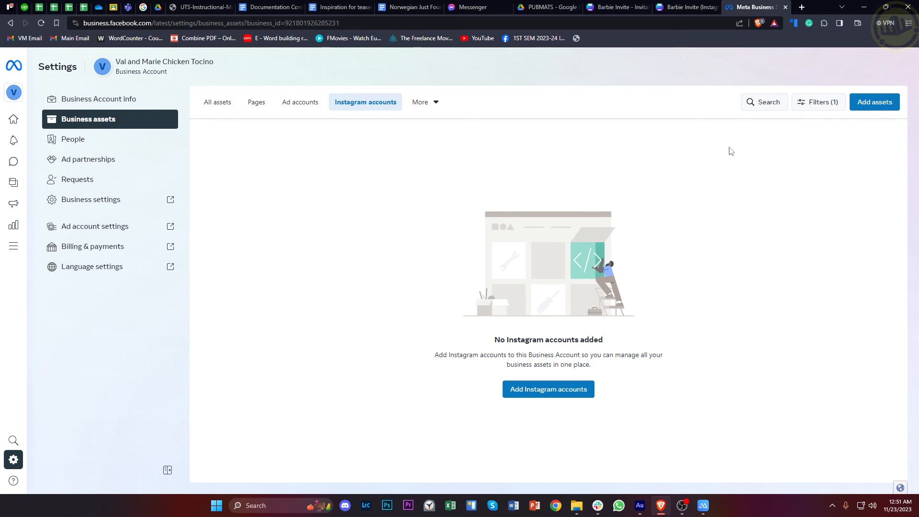
mouse_move(738, 155)
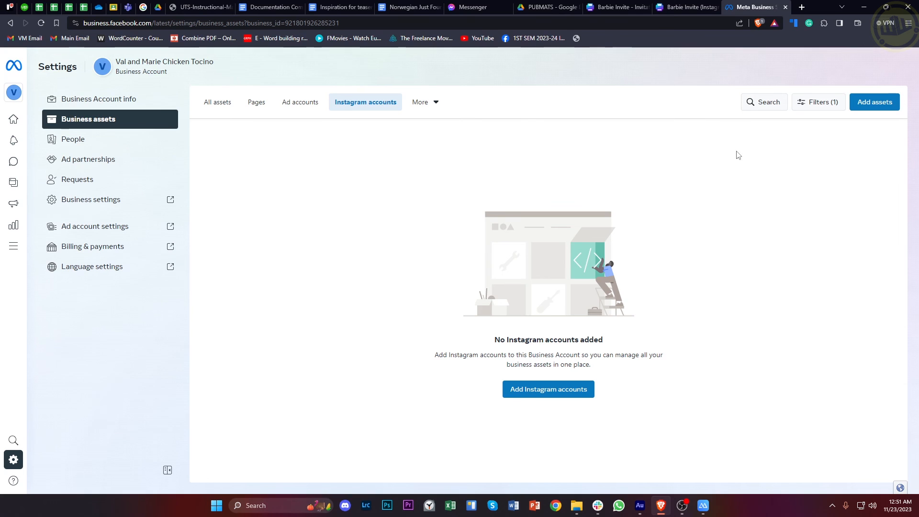
mouse_move(333, 184)
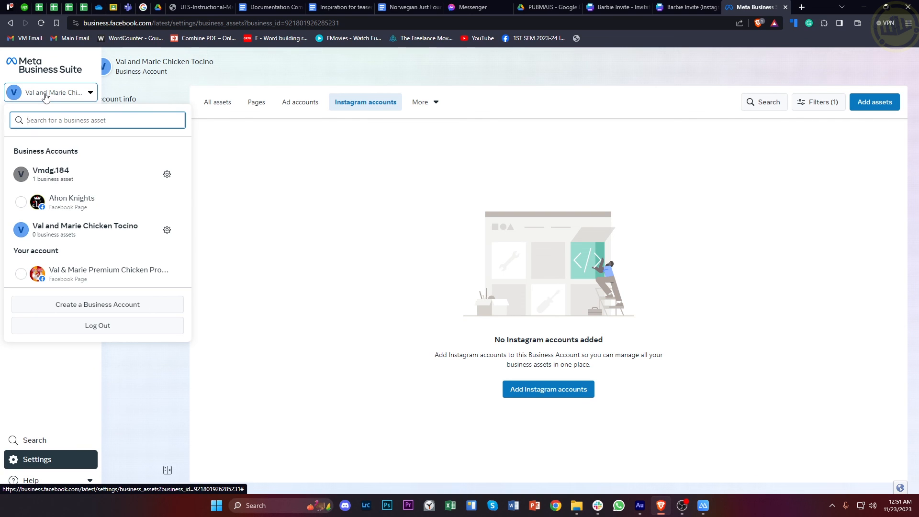
mouse_move(276, 196)
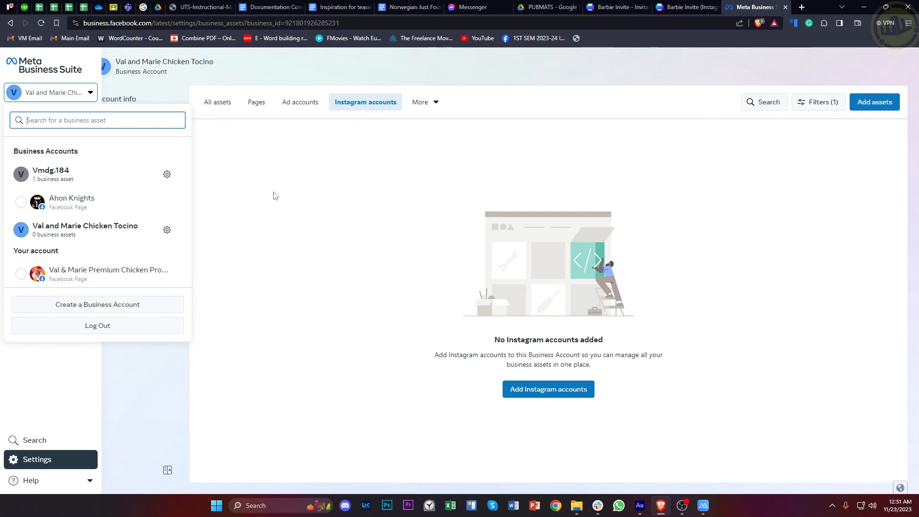